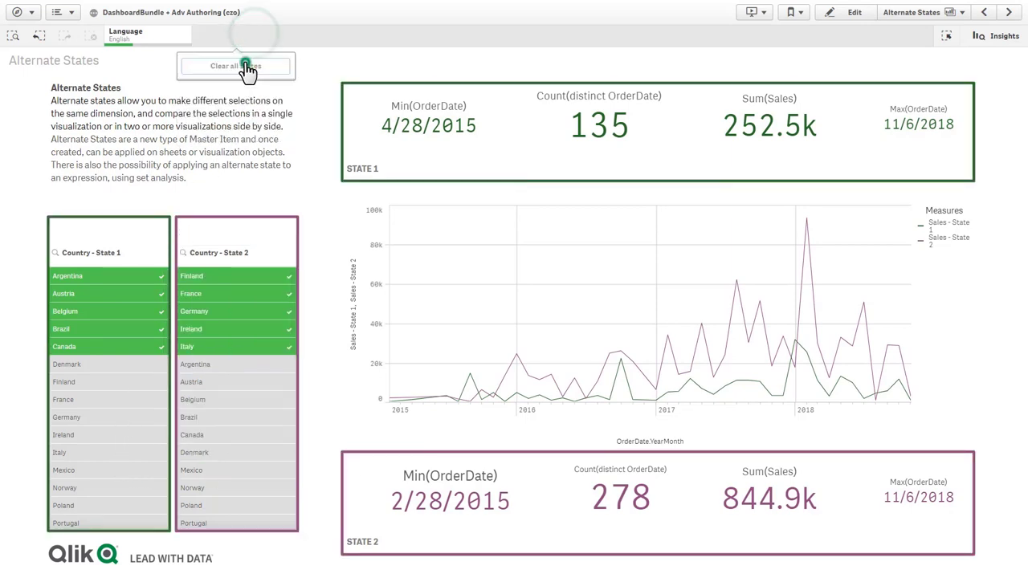
- Clear all selections, then filter State 1 to Finland and State 2 to Germany
click(240, 67)
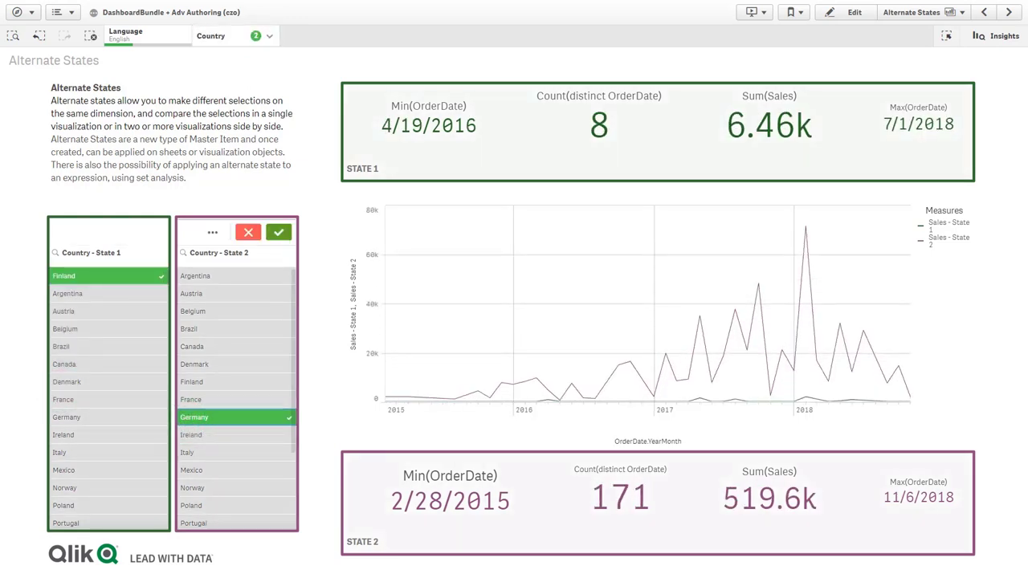
click(846, 14)
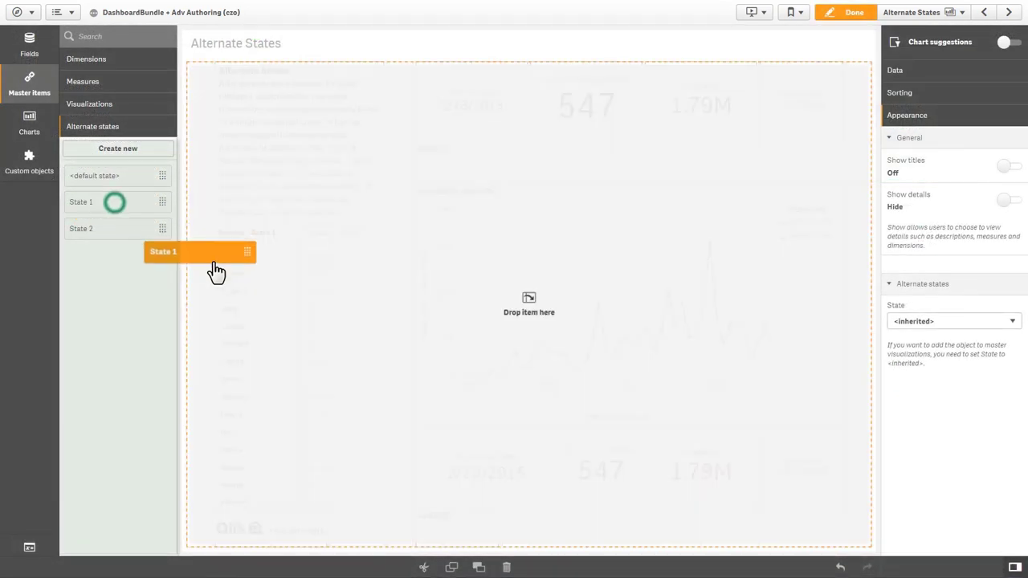
- Drag alternate state State 1 onto the Country - State 1 filter pane and apply it
drag(161, 251, 233, 354)
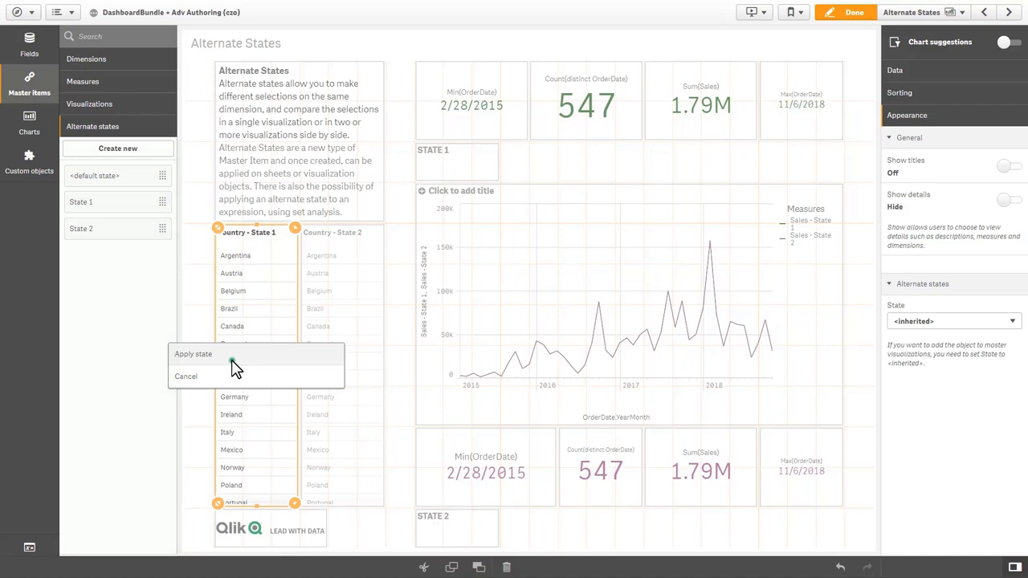
click(193, 354)
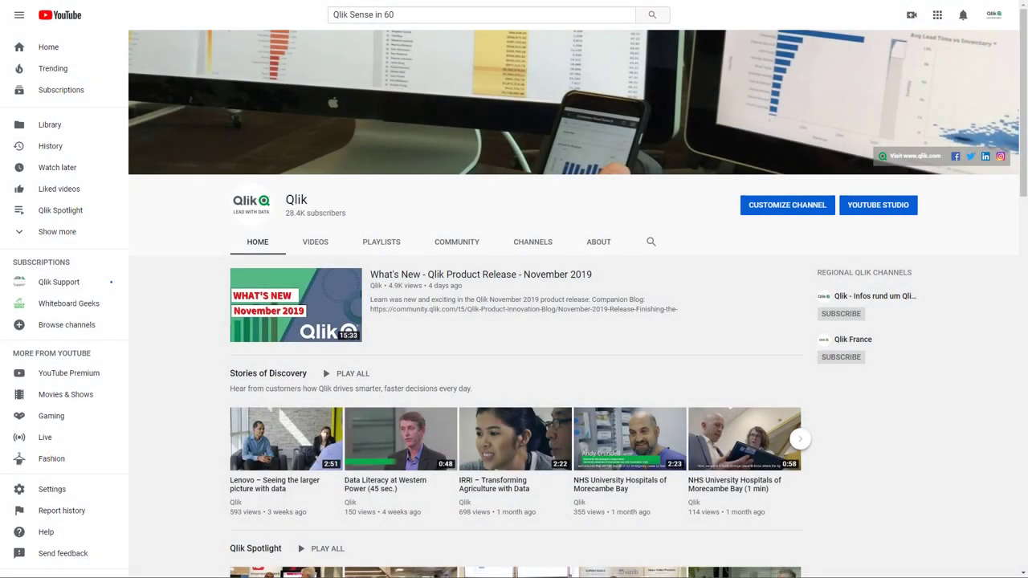
mouse_move(400, 251)
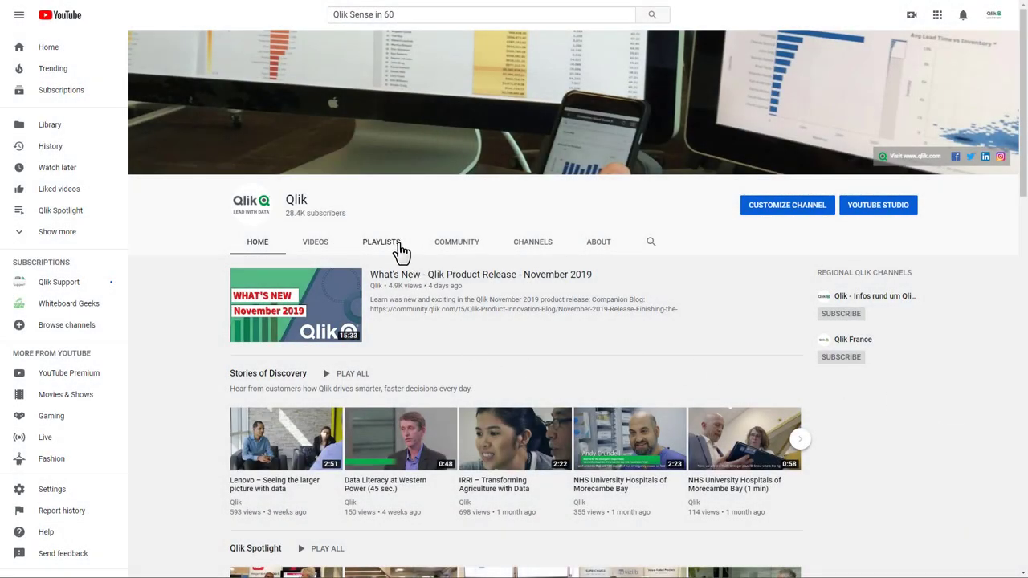
- Show the Qlik YouTube channel's PLAYLISTS page listing its created playlists
click(380, 241)
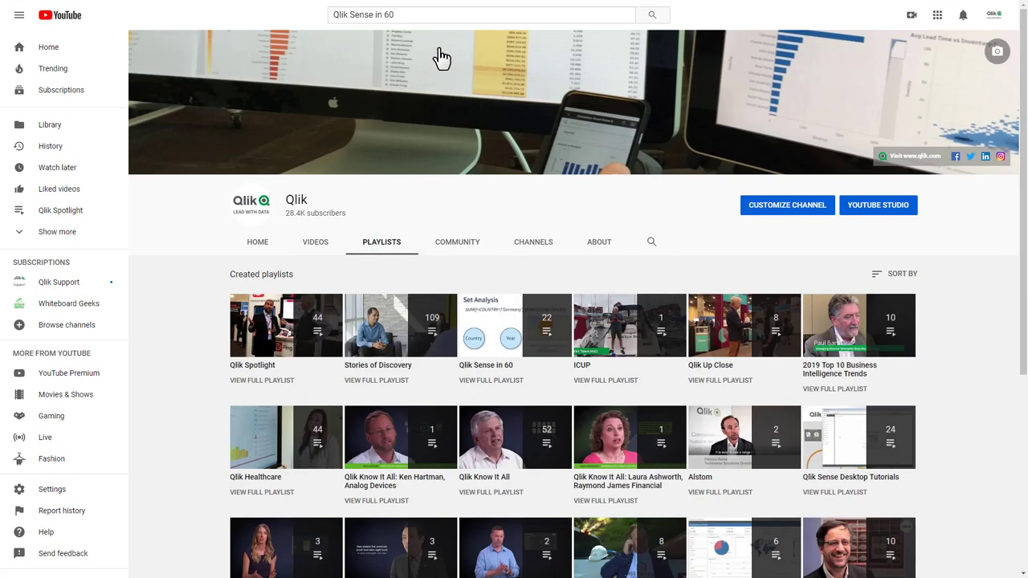